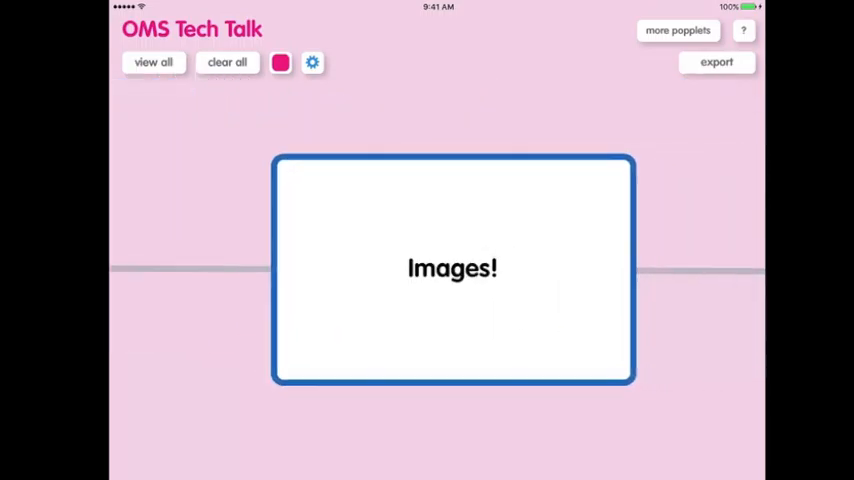
Zoom out from the Images! popple until both linked rows of notes are visible.
{"action": "left_click_drag", "start_coordinate": [452, 268], "coordinate": [436, 244]}
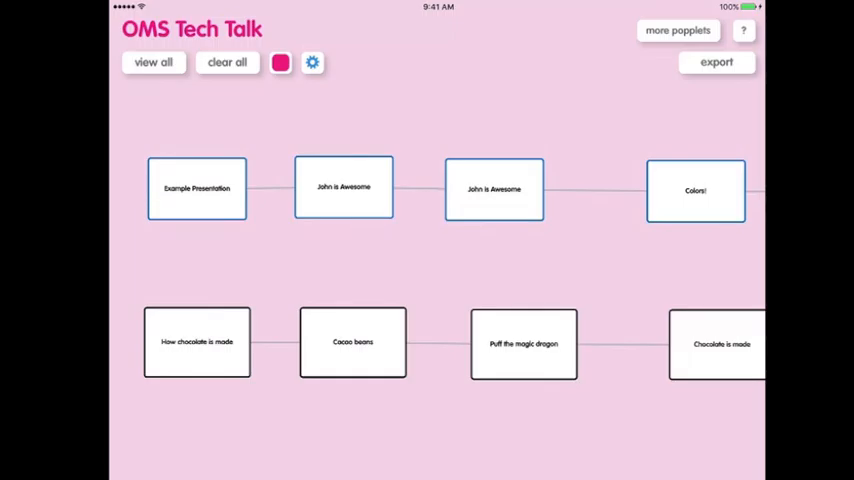
Visit the built-in help board, then return to the OMS Tech Talk board showing all popples.
{"action": "scroll", "scroll_direction": "down", "scroll_amount": 3}
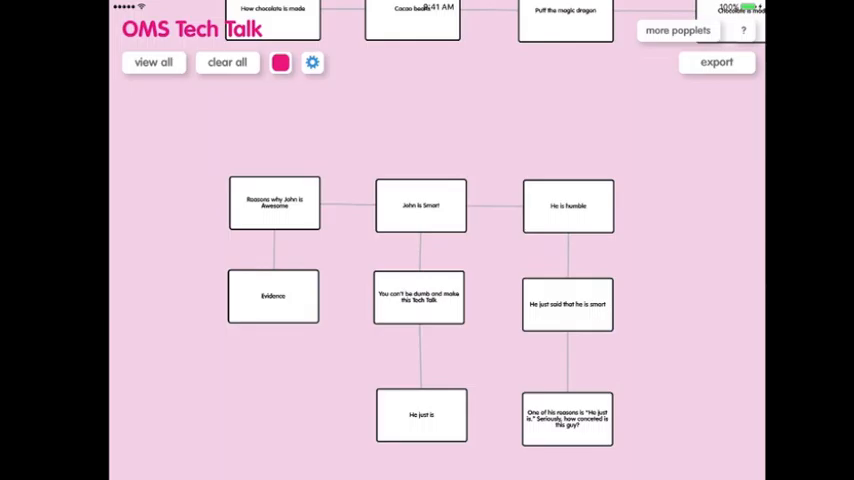
{"action": "left_click", "coordinate": [742, 28]}
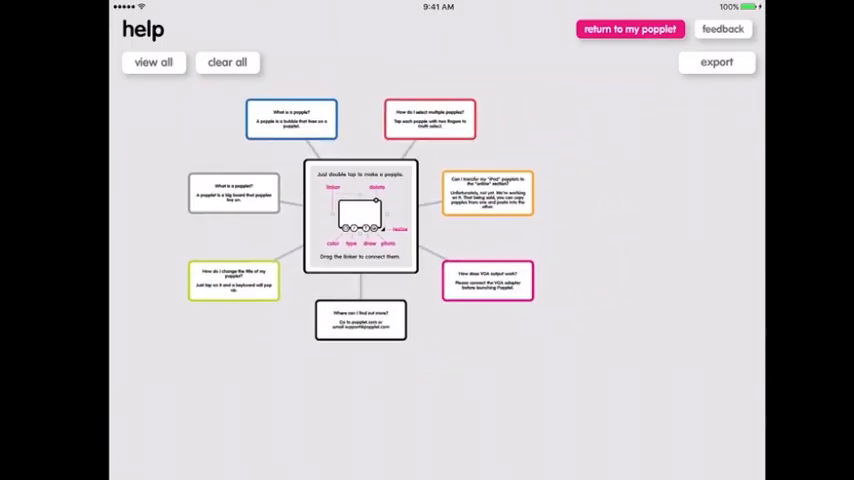
{"action": "left_click", "coordinate": [628, 28]}
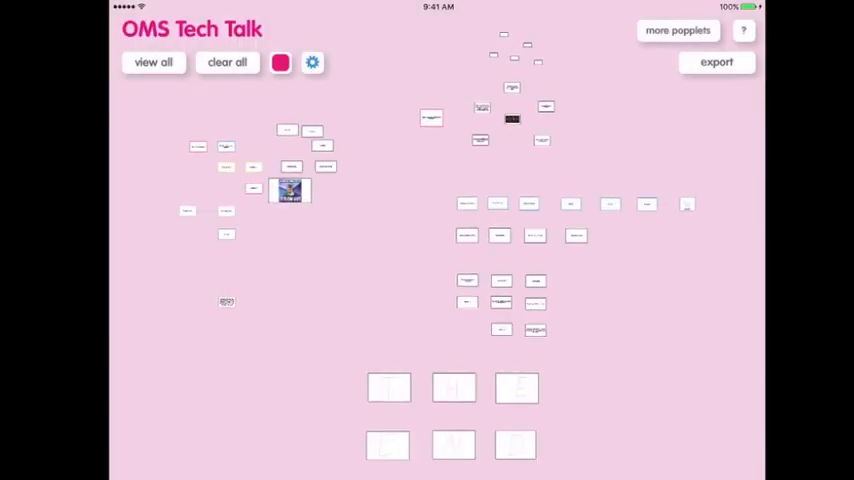